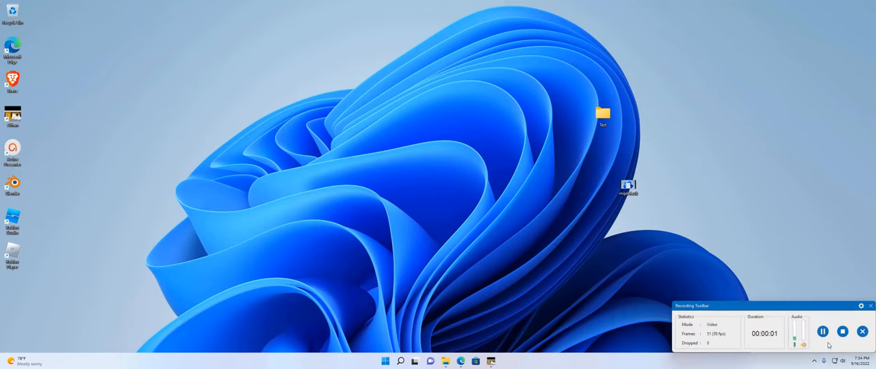
mouse_move(340, 182)
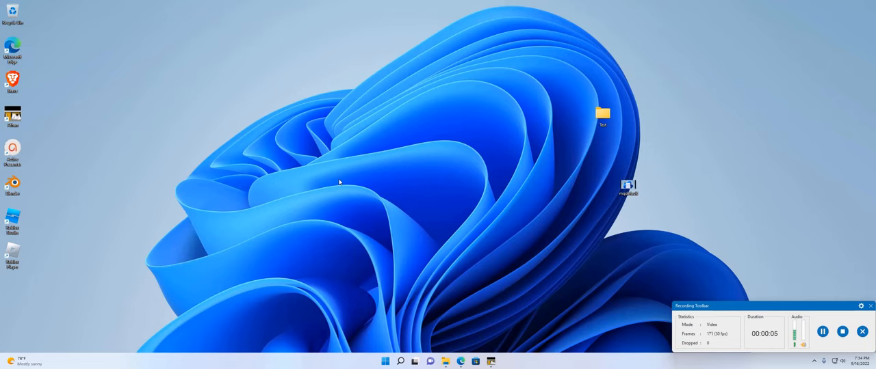
Search the Start menu for "user" to find Add, edit, or remove other users.
left_click(385, 361)
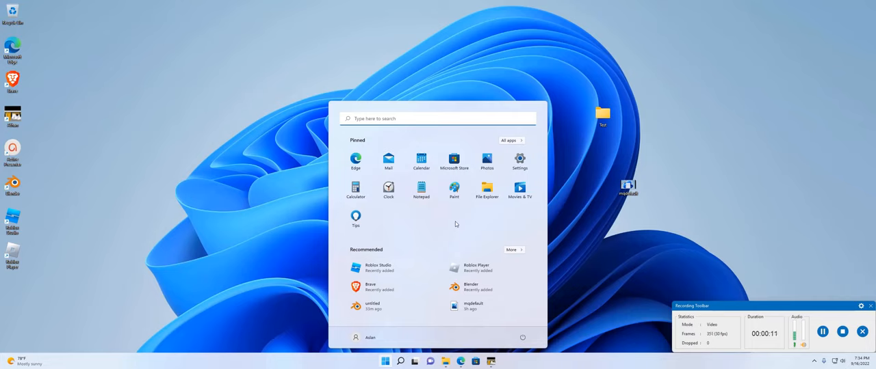
mouse_move(467, 221)
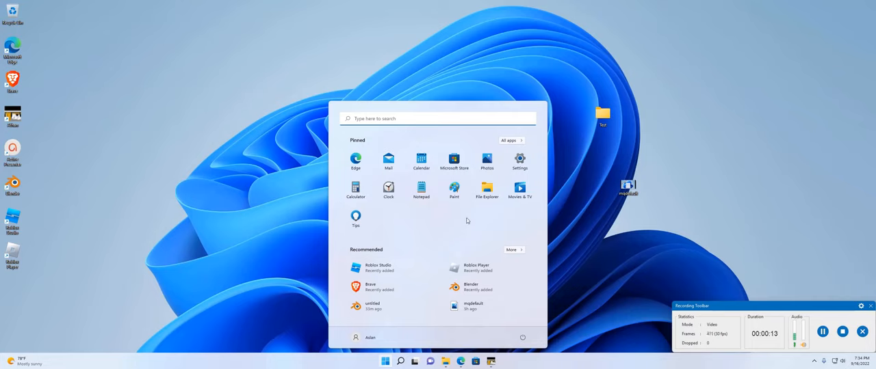
type("cr")
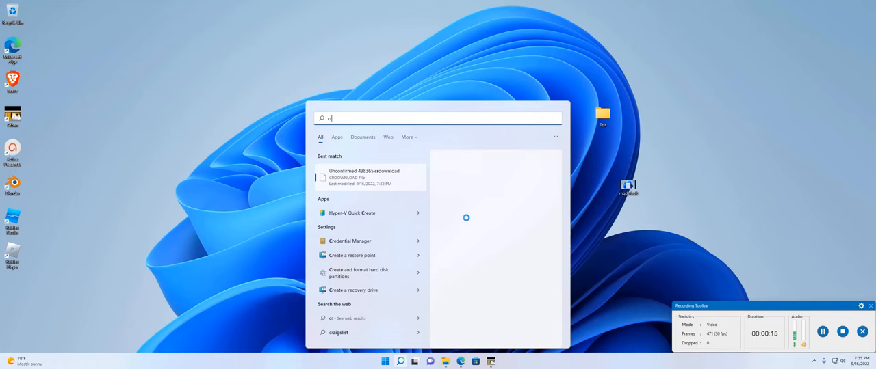
type("reate us")
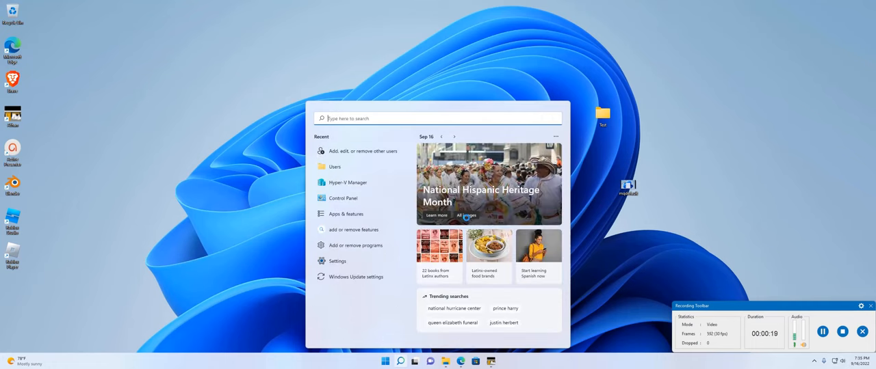
type("user")
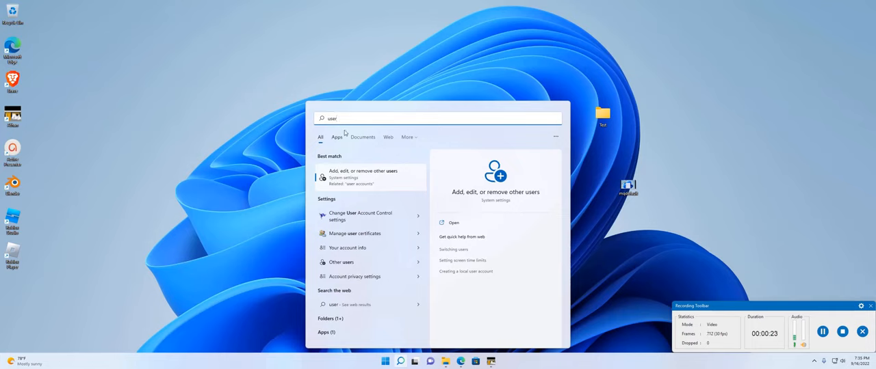
mouse_move(383, 328)
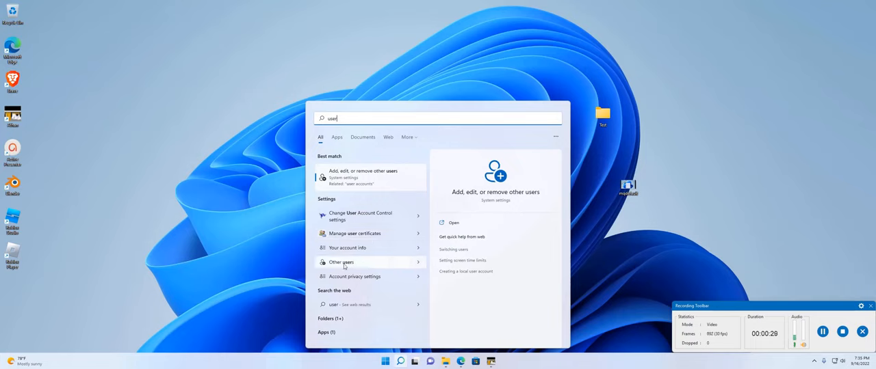
mouse_move(355, 233)
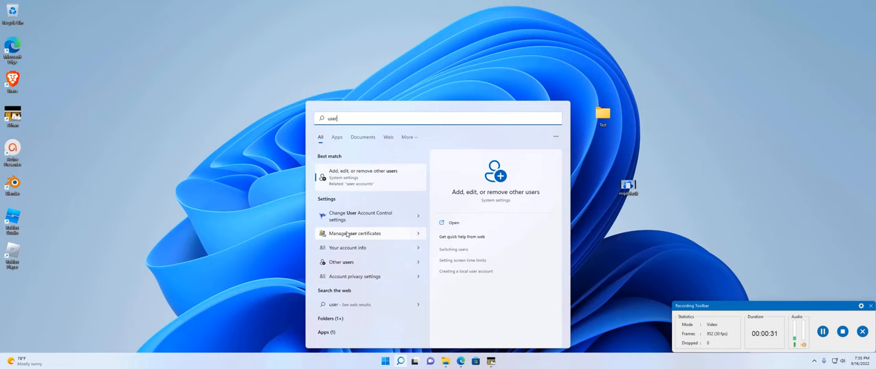
mouse_move(373, 175)
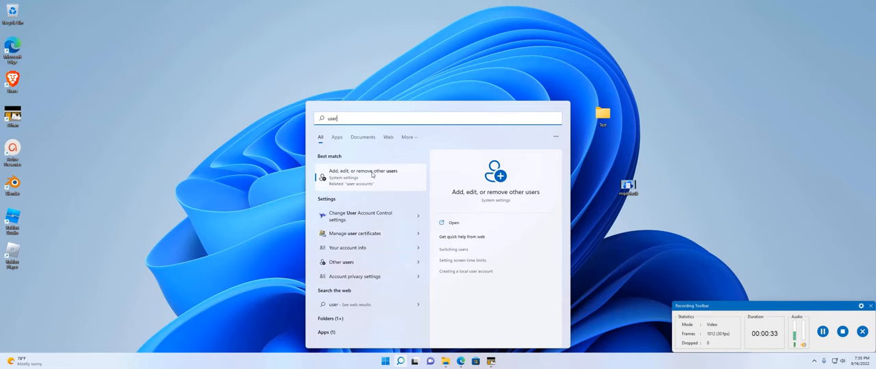
Open Family & other users and choose Add account under Other users.
left_click(365, 173)
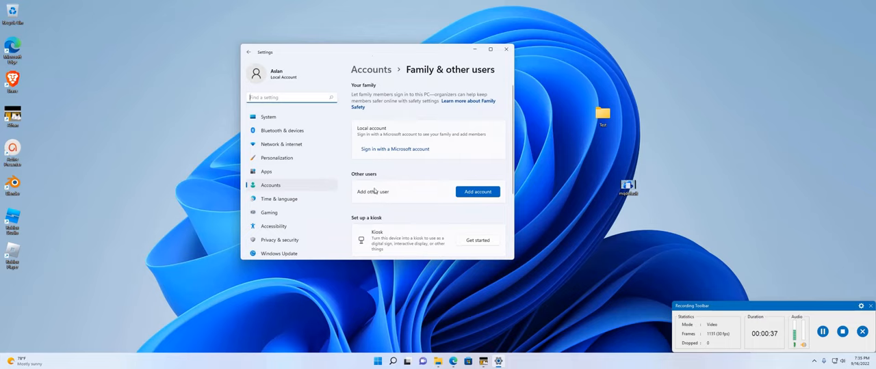
mouse_move(415, 228)
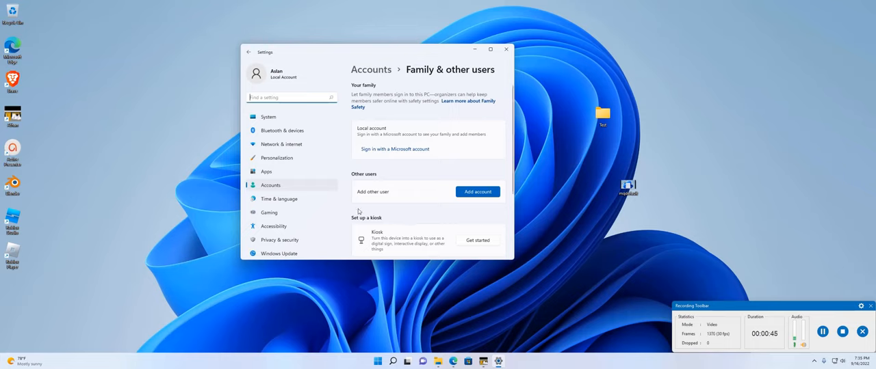
mouse_move(407, 197)
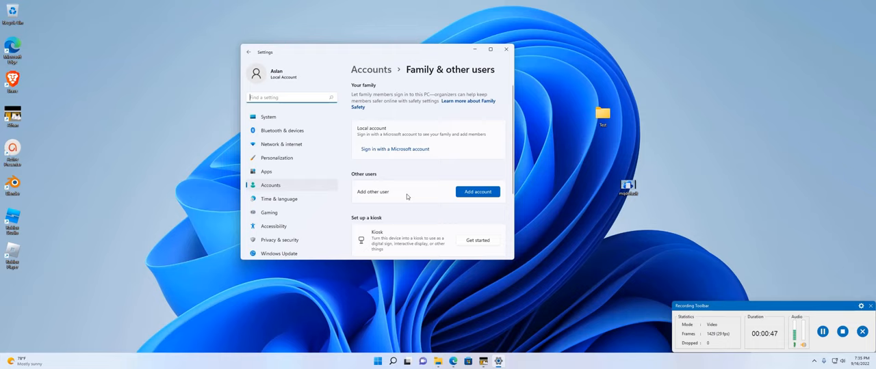
mouse_move(376, 134)
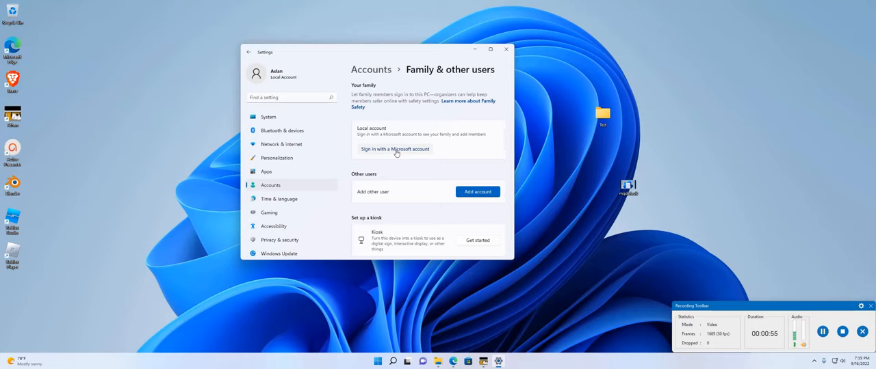
left_click(395, 149)
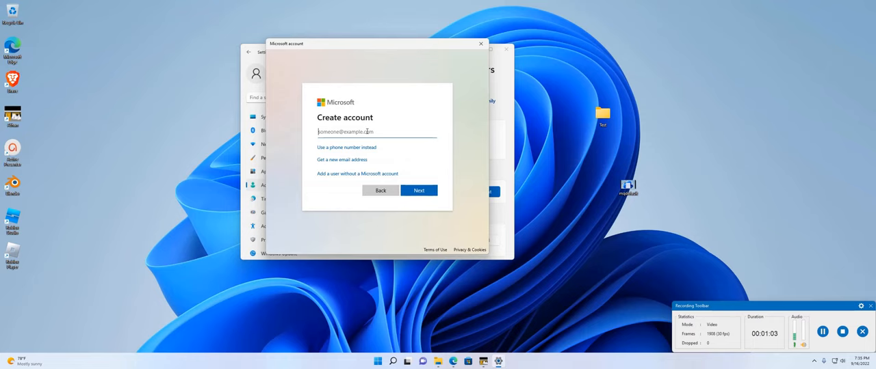
left_click(418, 190)
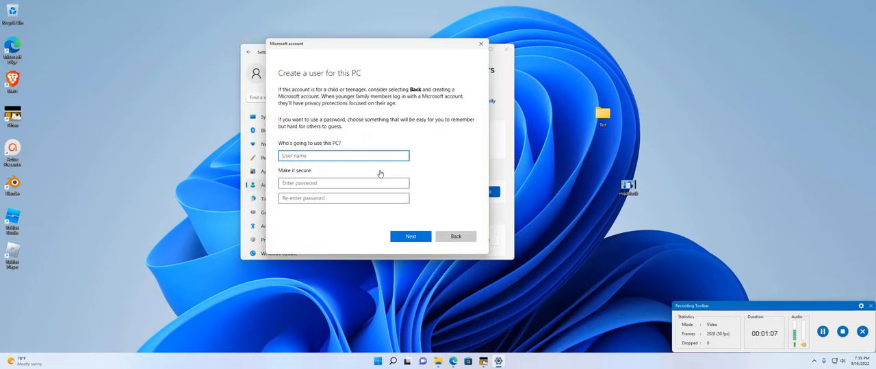
type("Aslan")
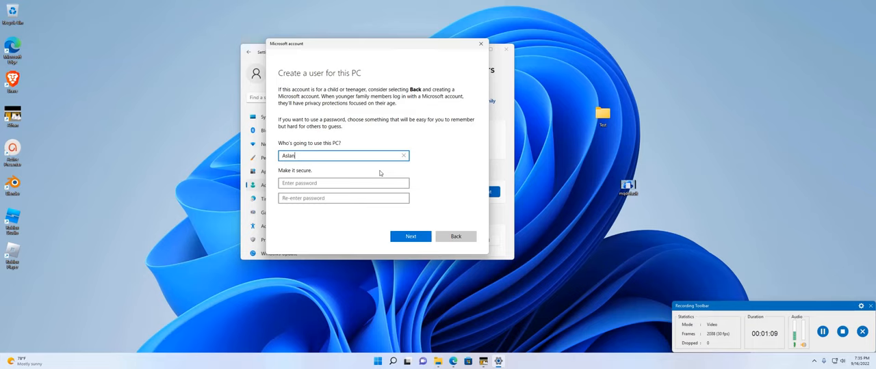
left_click(344, 182)
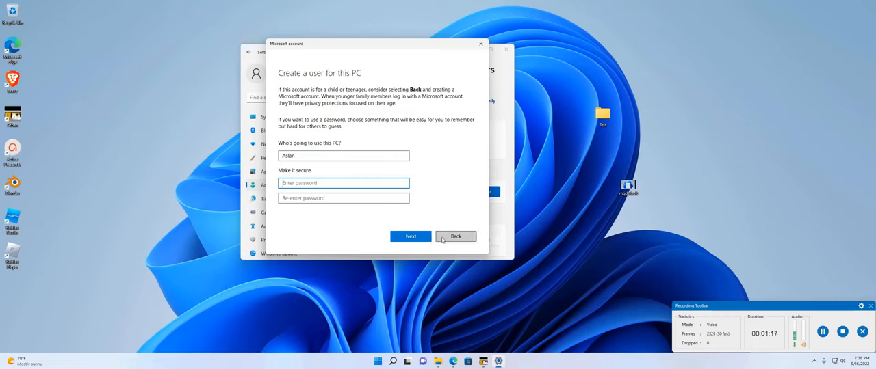
left_click(456, 236)
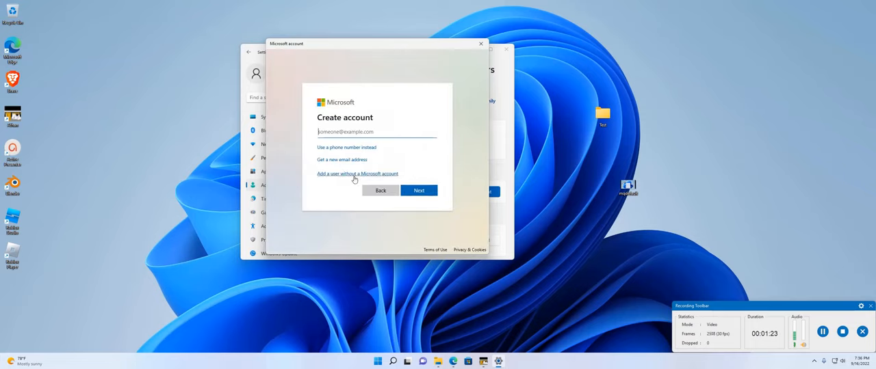
Add a local user named Aslan with a password, without a Microsoft account.
left_click(356, 173)
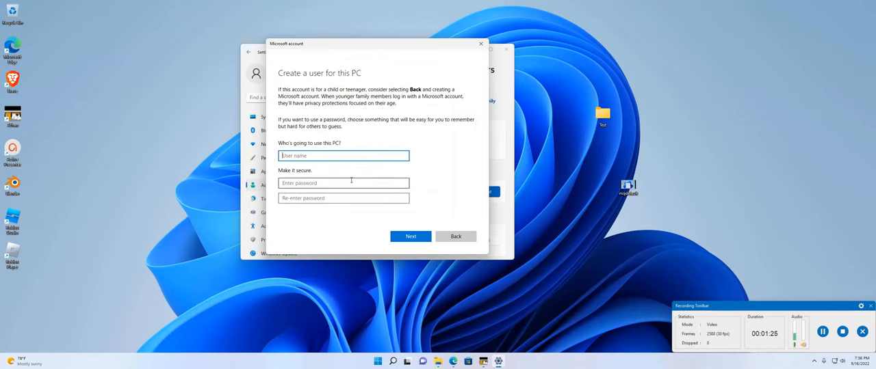
type("Aslan")
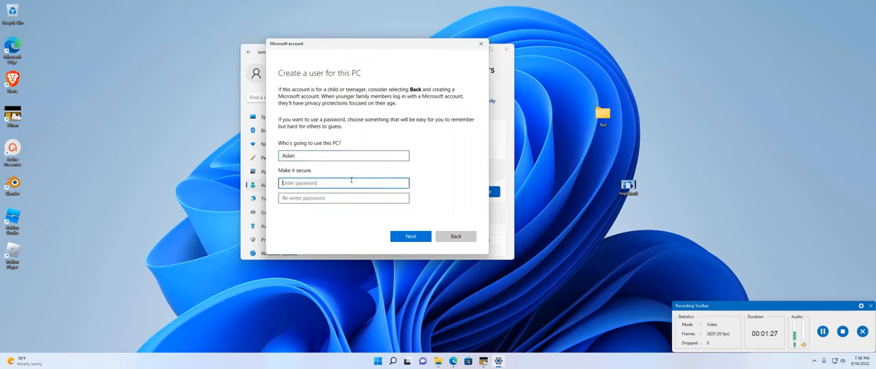
type("••")
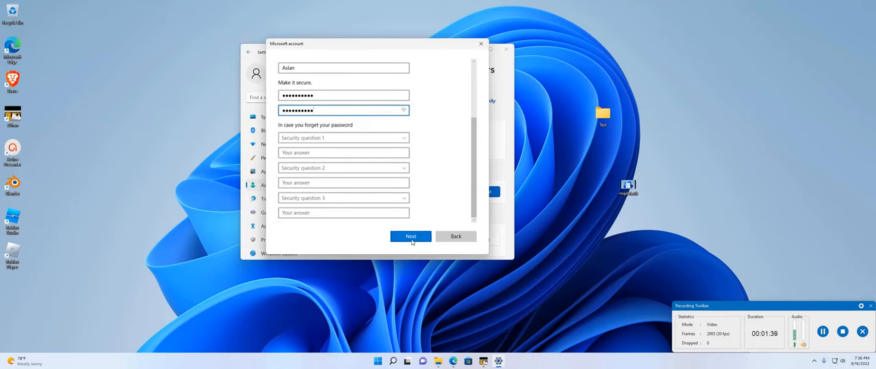
left_click(410, 236)
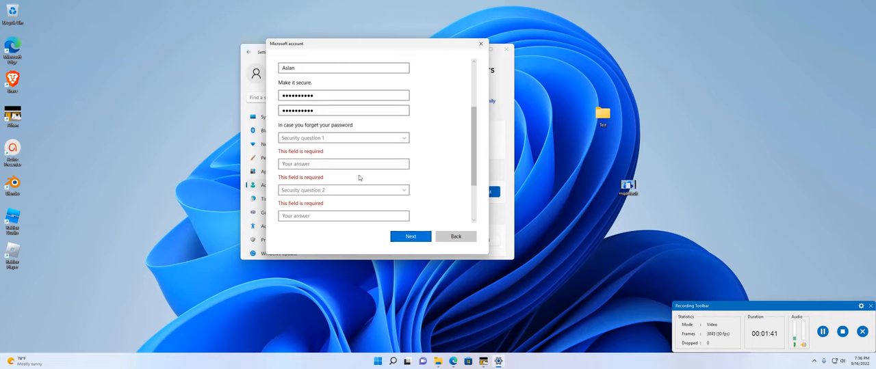
mouse_move(468, 208)
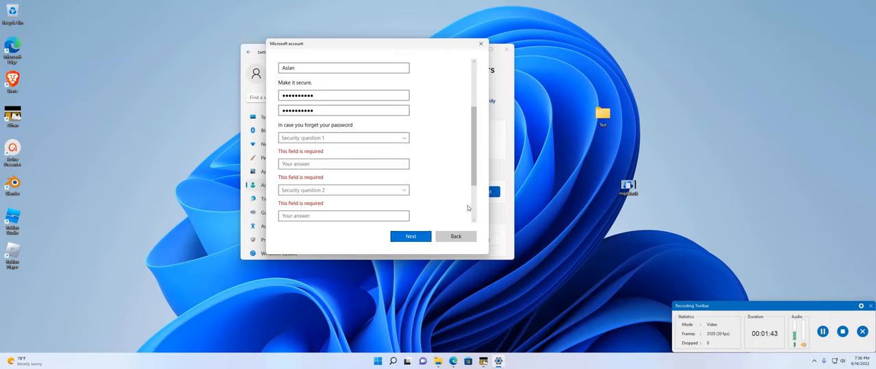
mouse_move(639, 235)
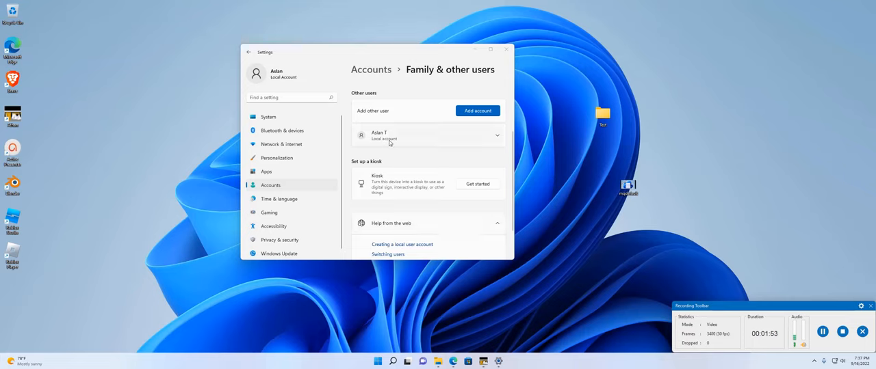
mouse_move(493, 138)
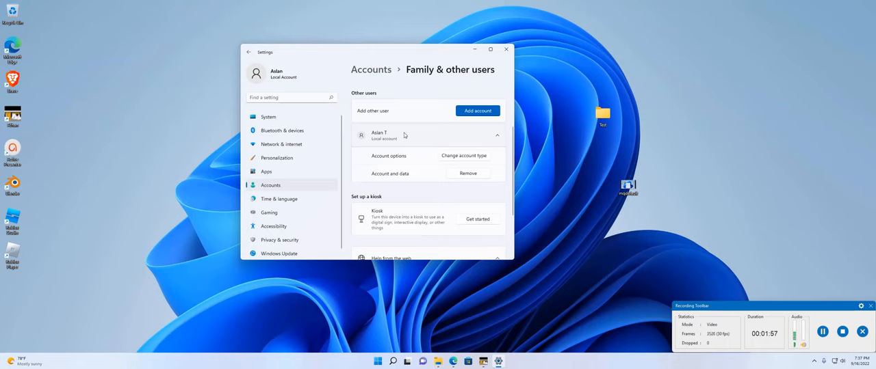
mouse_move(410, 180)
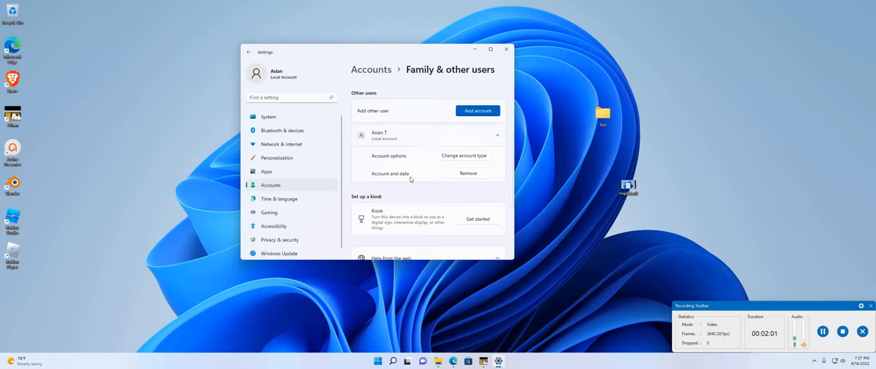
scroll("down", 3)
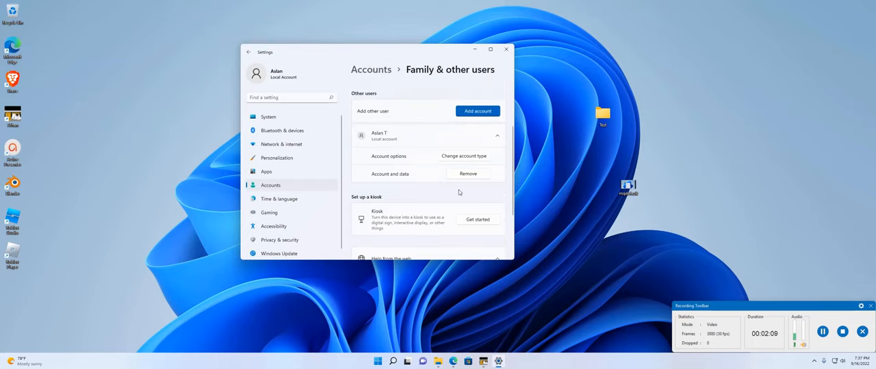
mouse_move(775, 249)
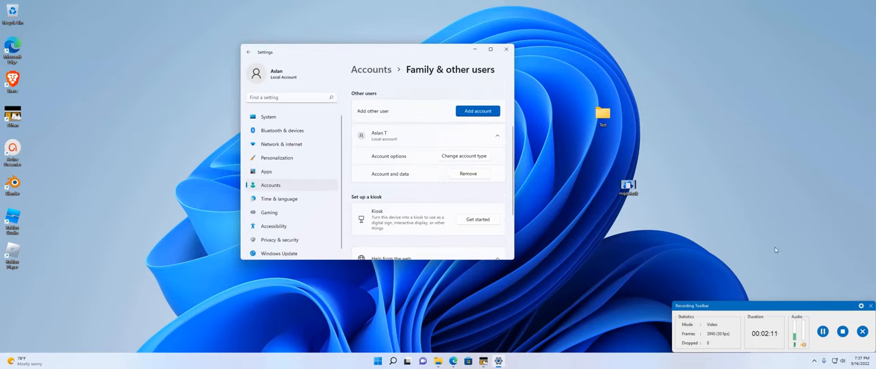